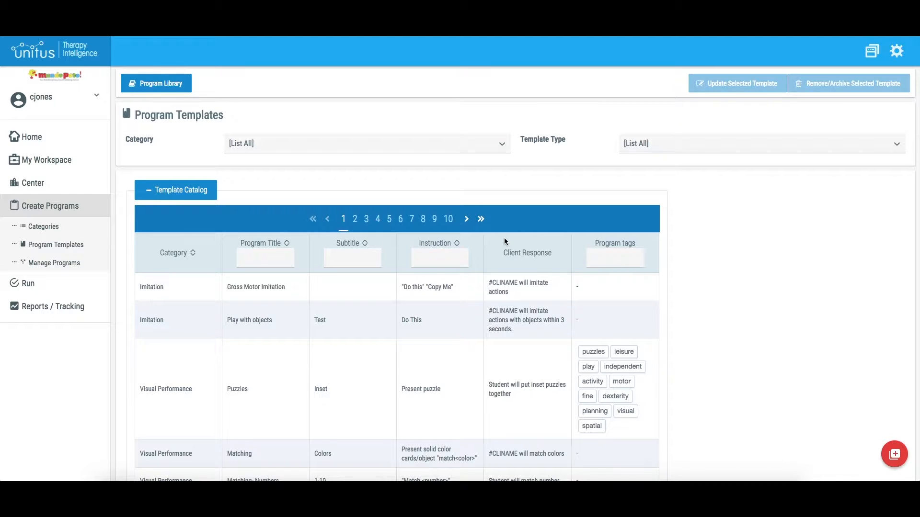
mouse_move(894, 453)
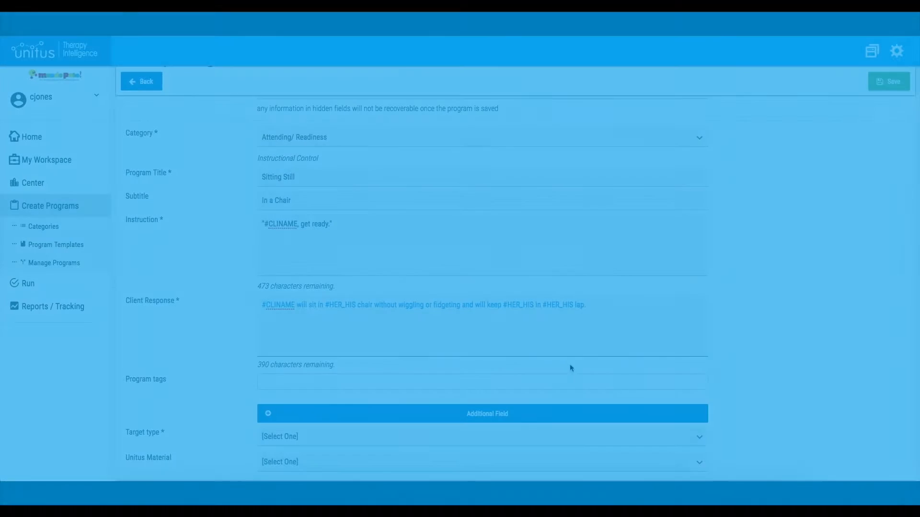
Step: Scroll down the Sitting Still program form to reach the Target type field
scroll(down, 3)
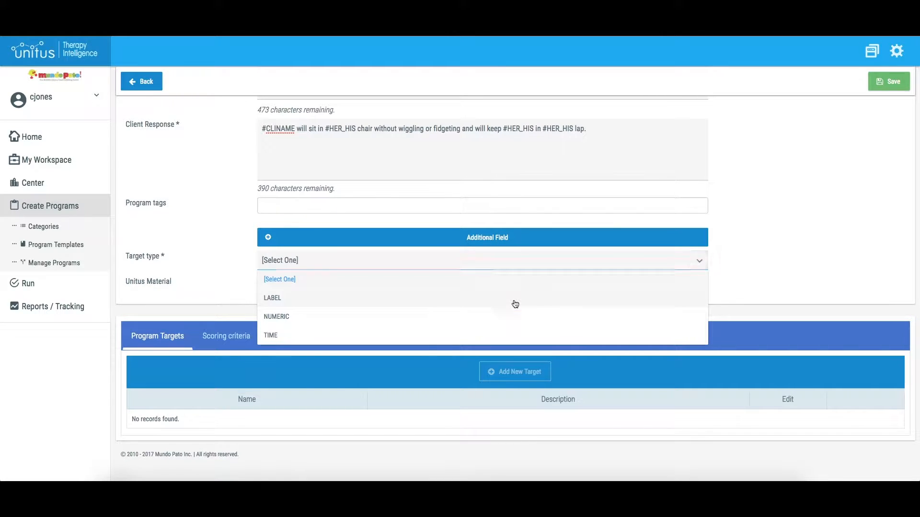
Step: Set target type LABEL and enter Target 1 described 'This is the first target'
click(271, 298)
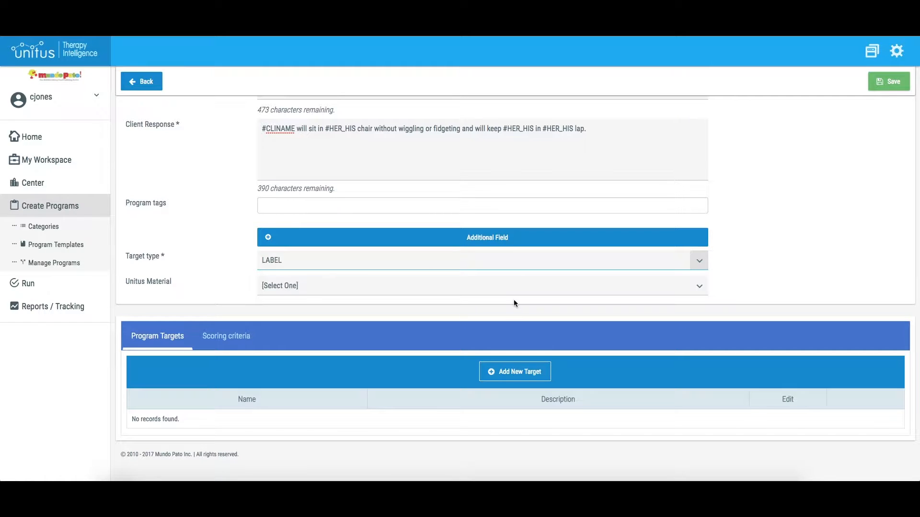
mouse_move(515, 371)
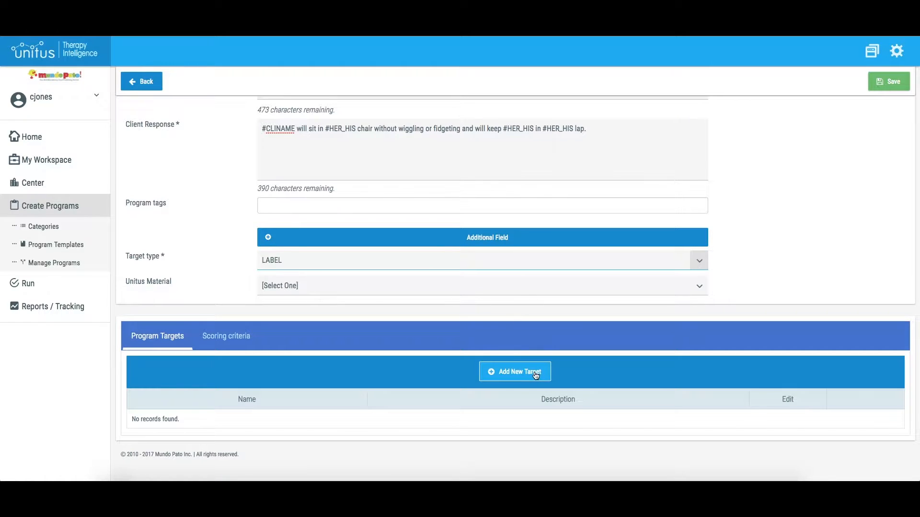
click(515, 372)
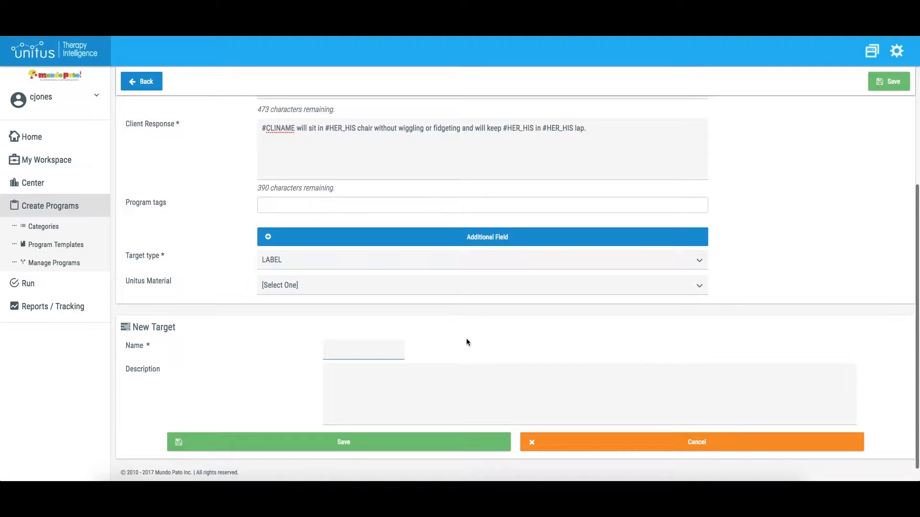
text(Target 1)
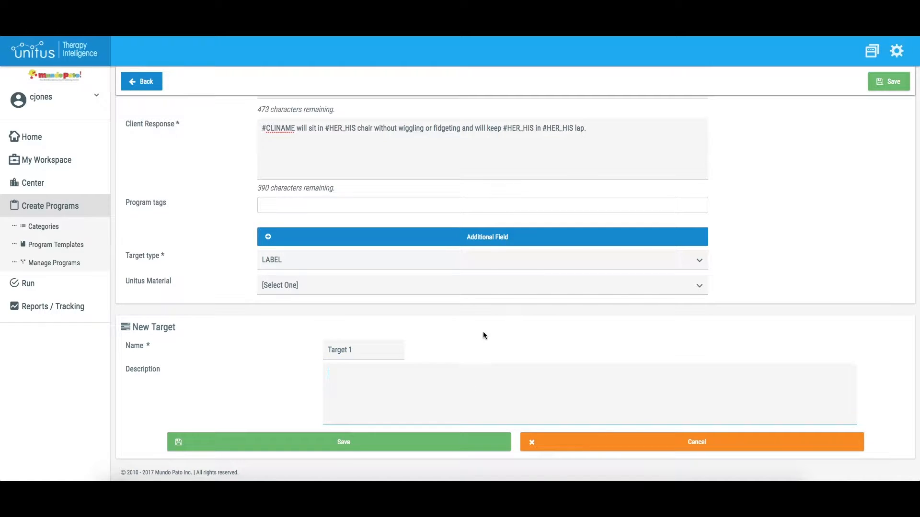
text(This is the fi)
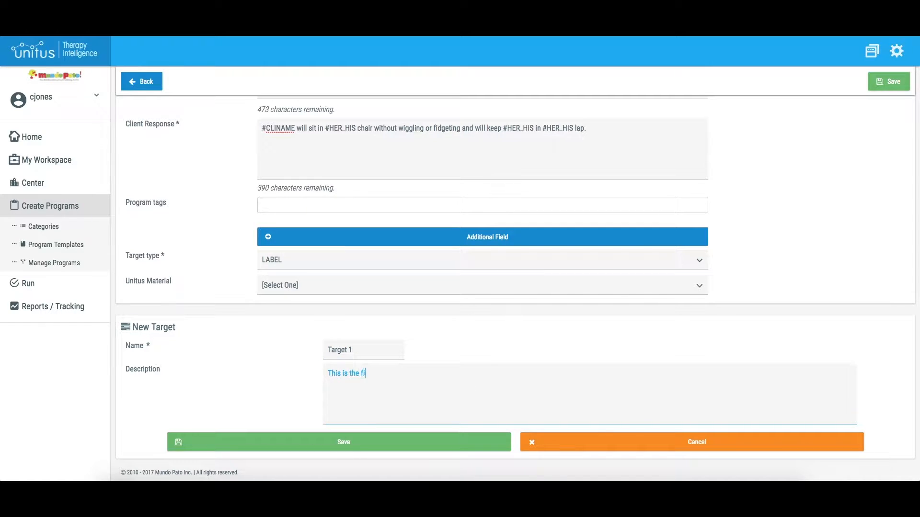
text(rst target)
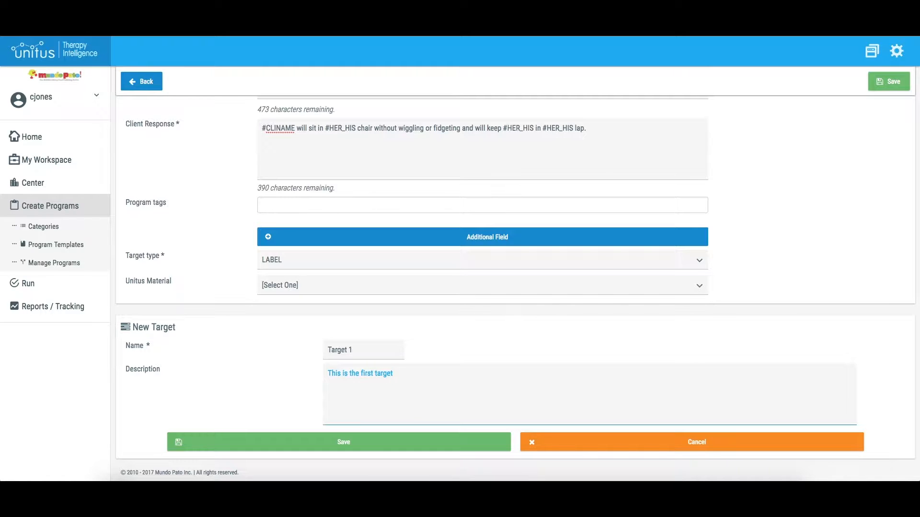
mouse_move(461, 356)
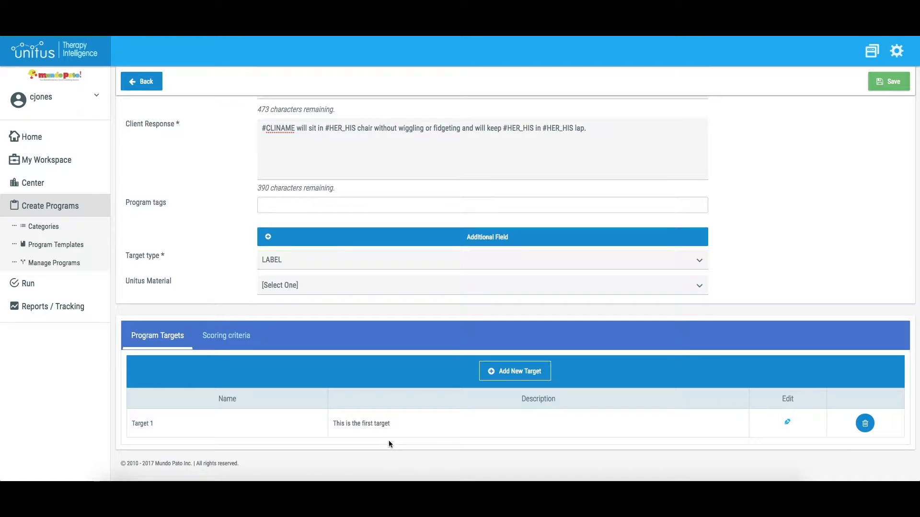
Step: Add and save Target 2 described 'This is the second target'
click(515, 371)
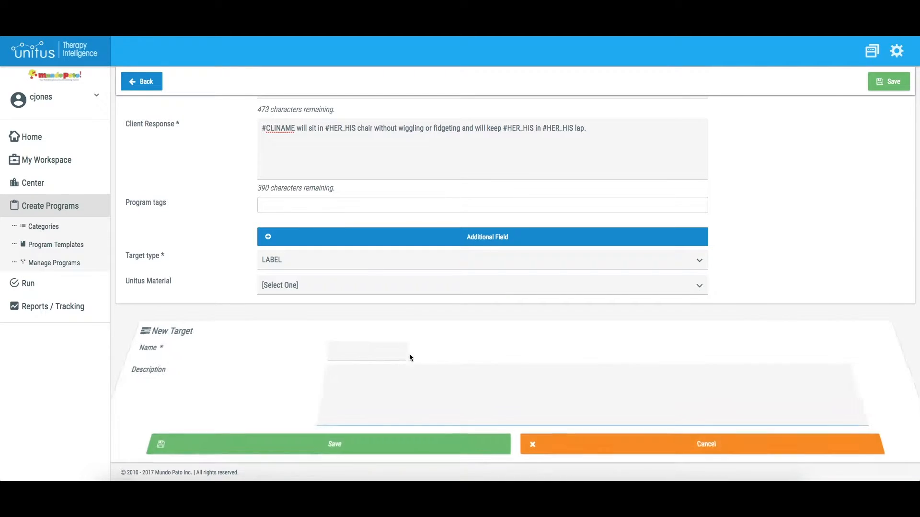
text(Target 2)
text(This is the seconf)
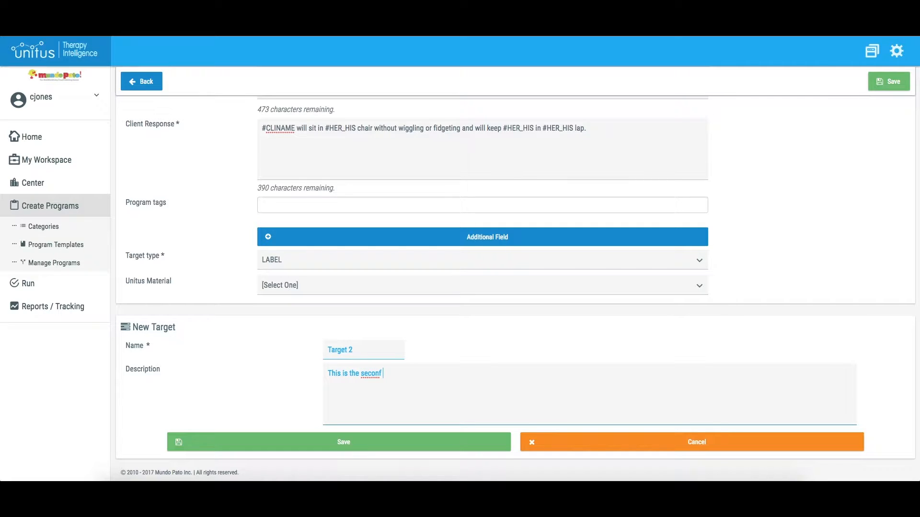
text(target)
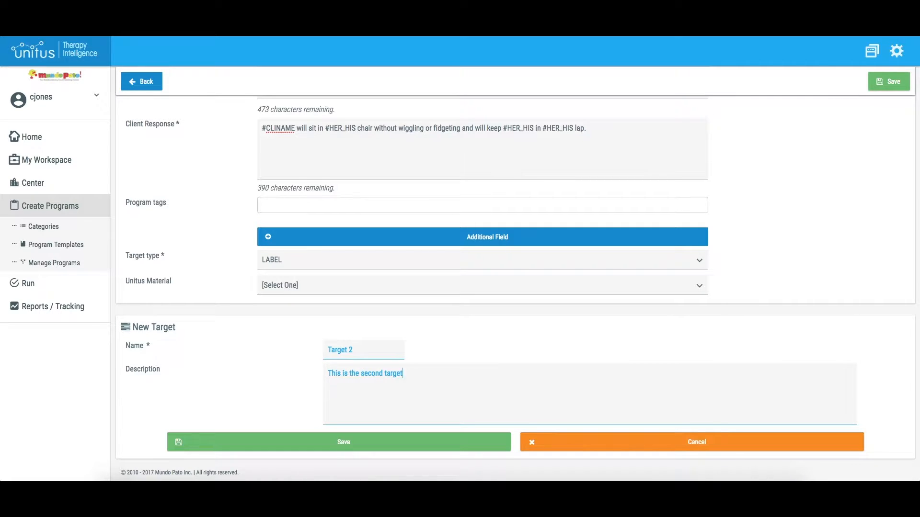
click(343, 442)
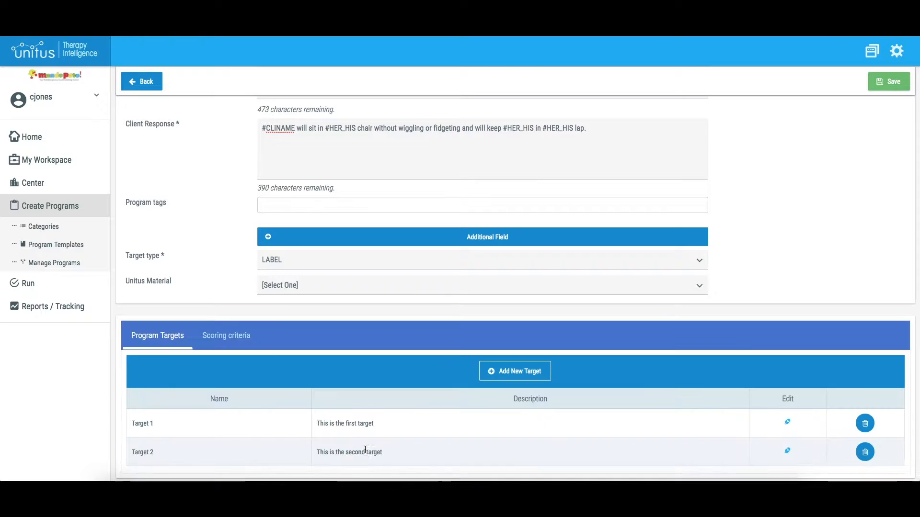
mouse_move(501, 421)
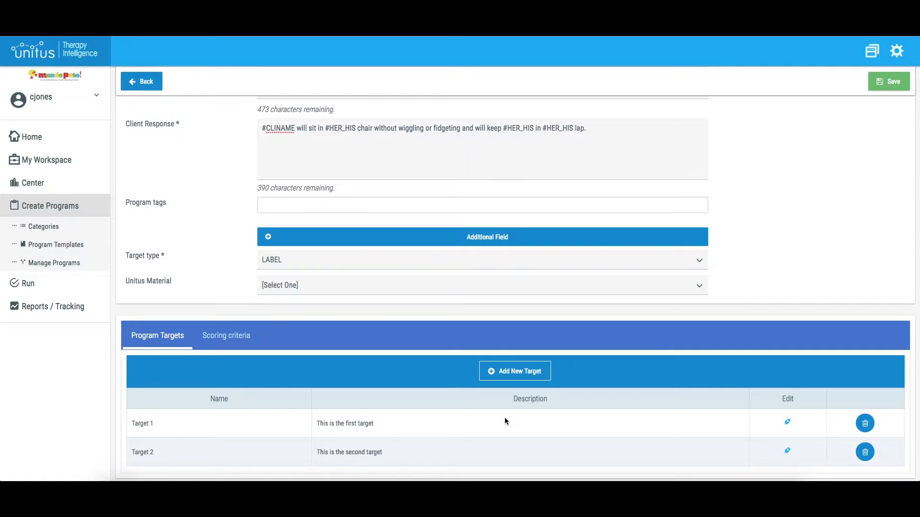
mouse_move(787, 450)
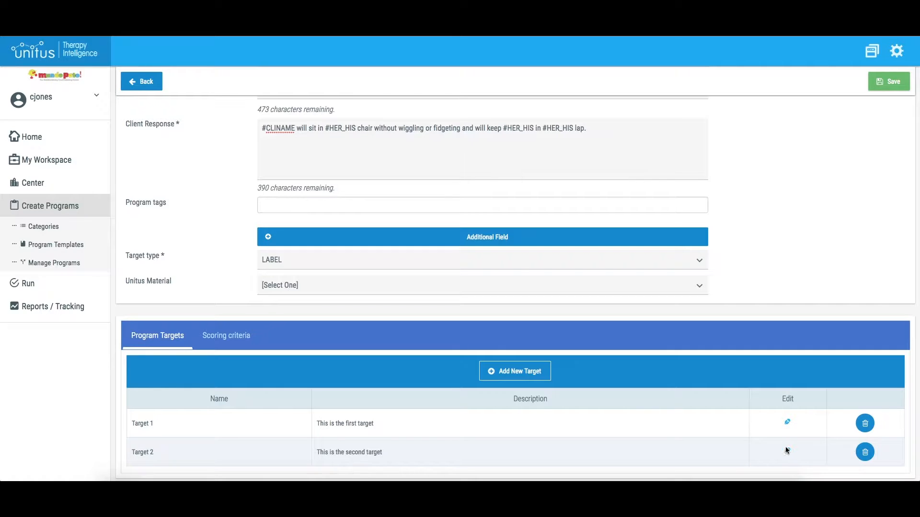
Step: Add a full stop to Target 2's description, then delete Target 2 and Target 1
click(787, 452)
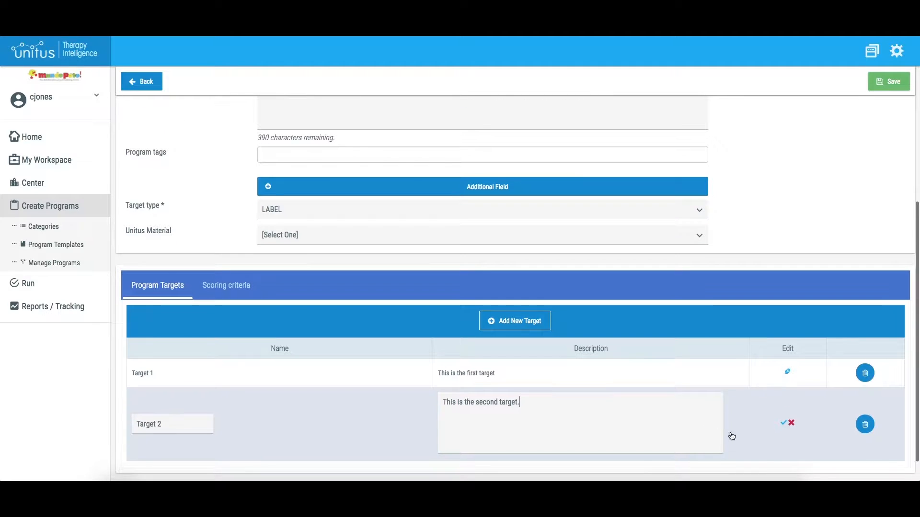
click(783, 422)
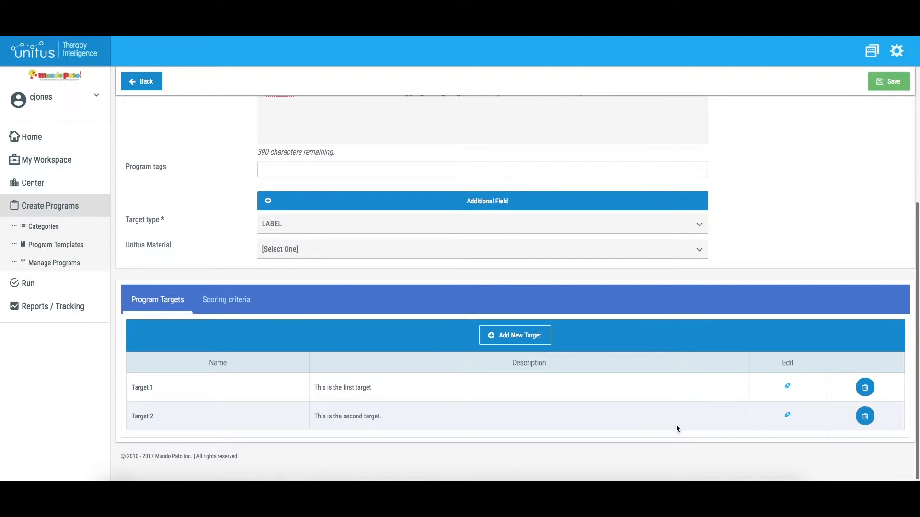
click(864, 416)
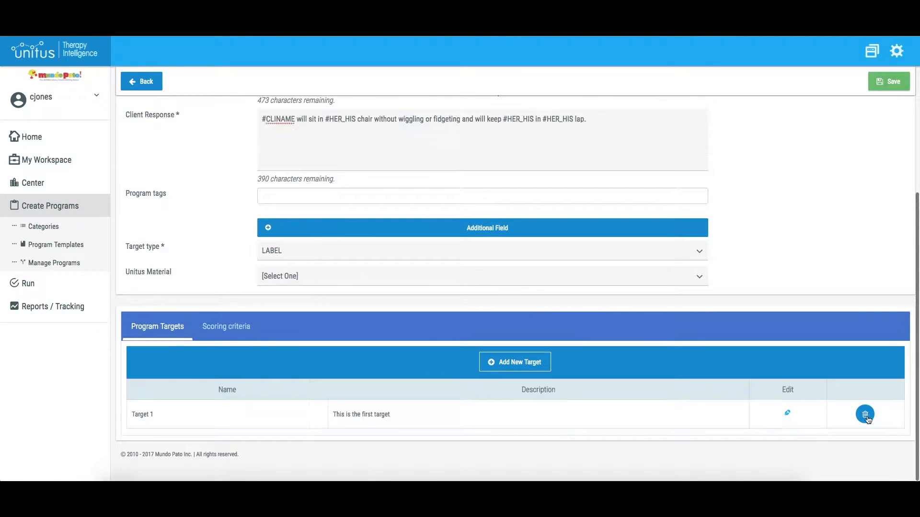
click(864, 414)
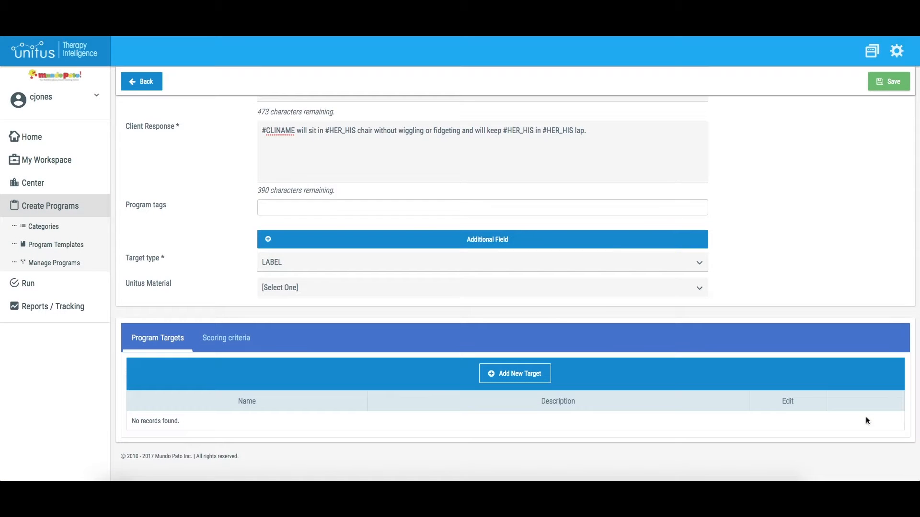
mouse_move(710, 357)
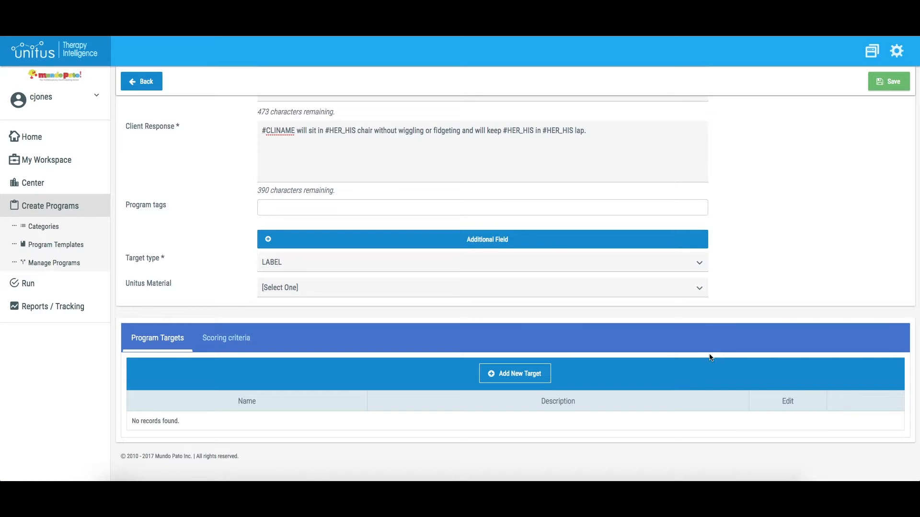
mouse_move(708, 358)
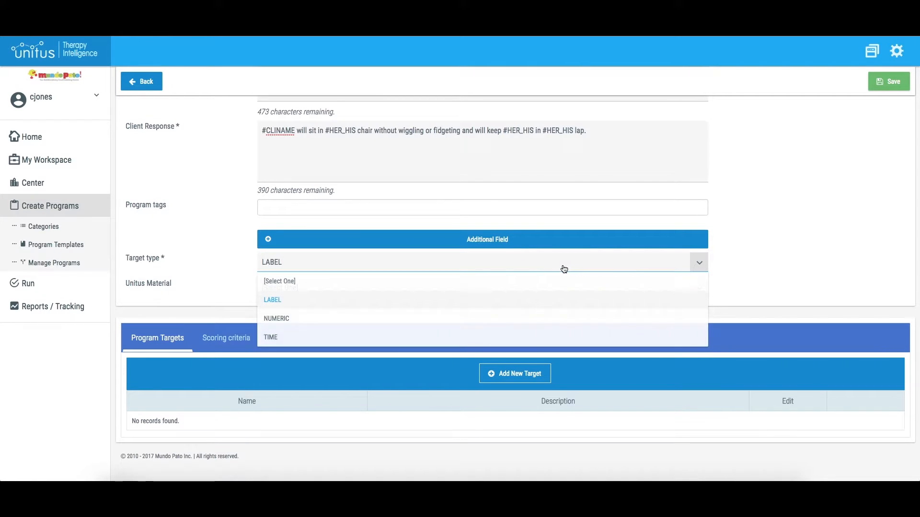
Step: Switch target type to NUMERIC and save a new target with value 6
click(276, 318)
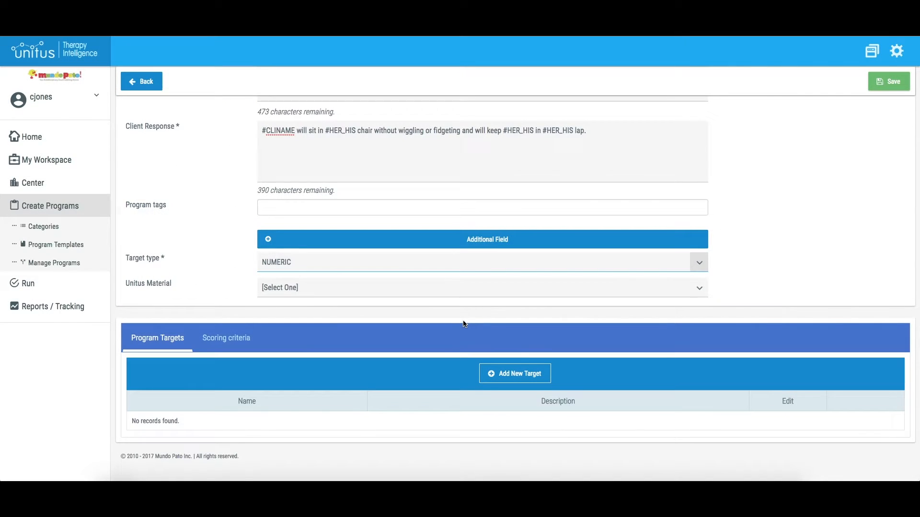
mouse_move(515, 373)
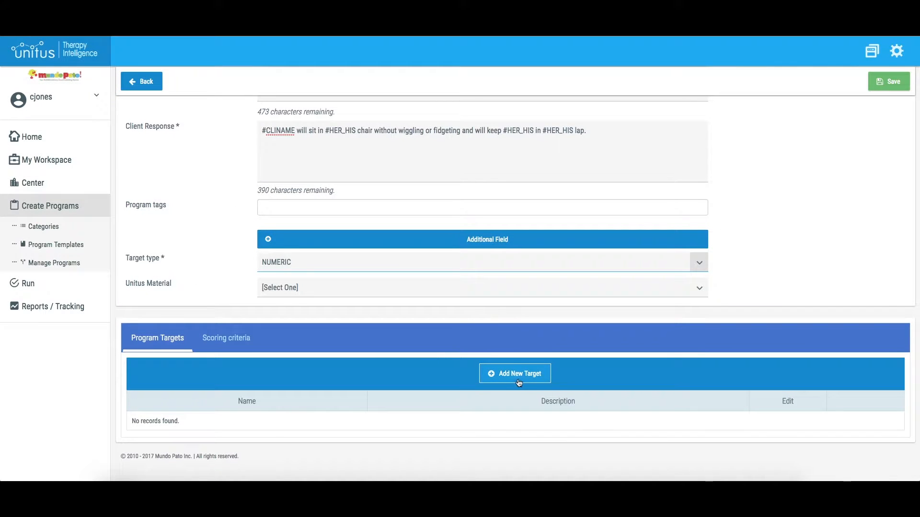
click(515, 373)
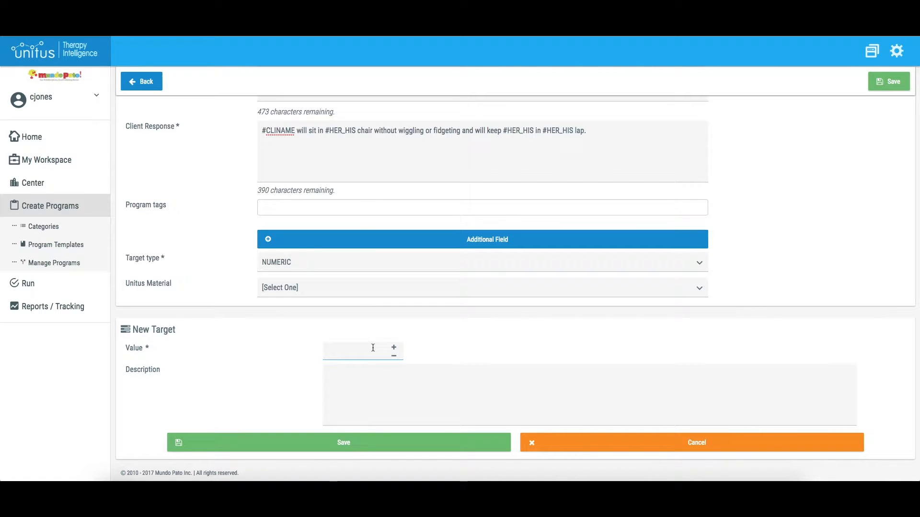
click(394, 347)
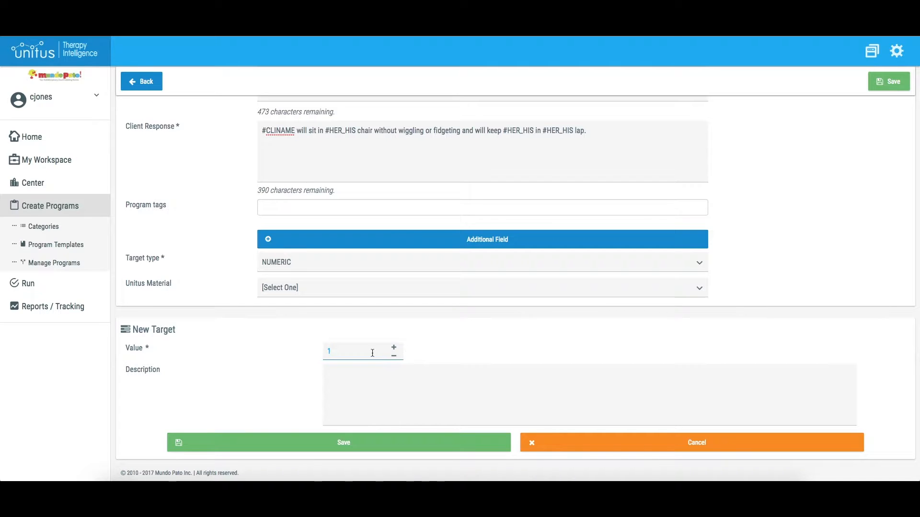
text(6)
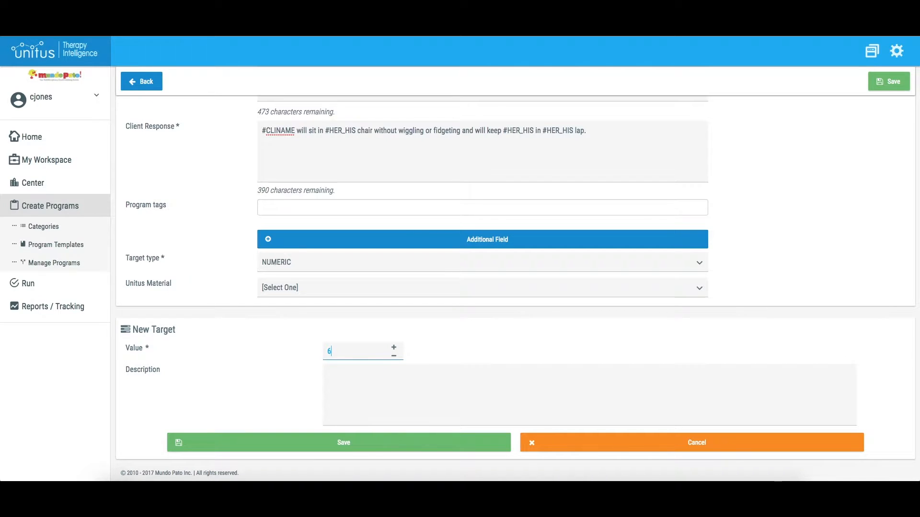
mouse_move(465, 354)
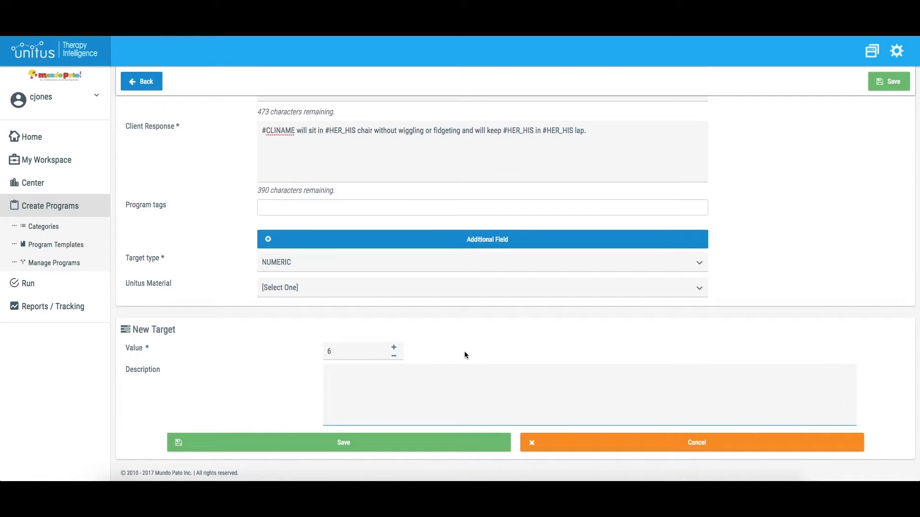
click(343, 442)
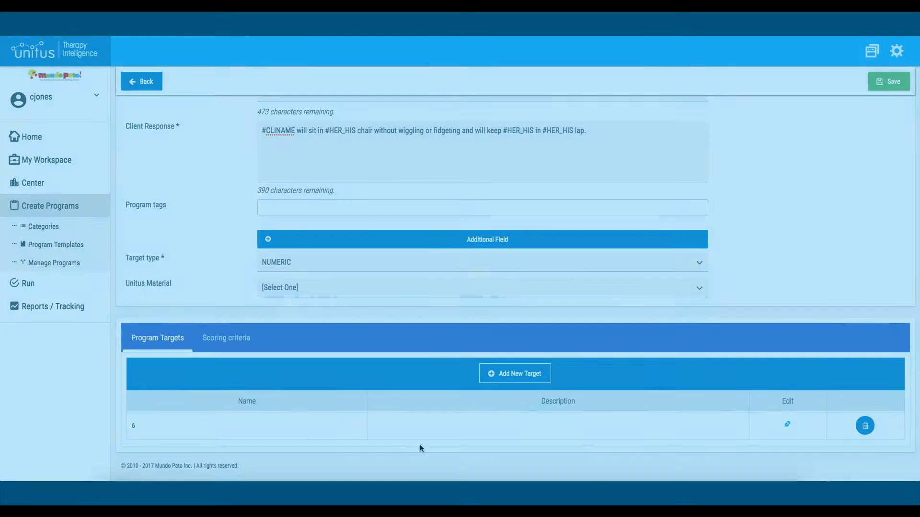
Step: Delete numeric target 6 and set the target type to TIME
click(864, 425)
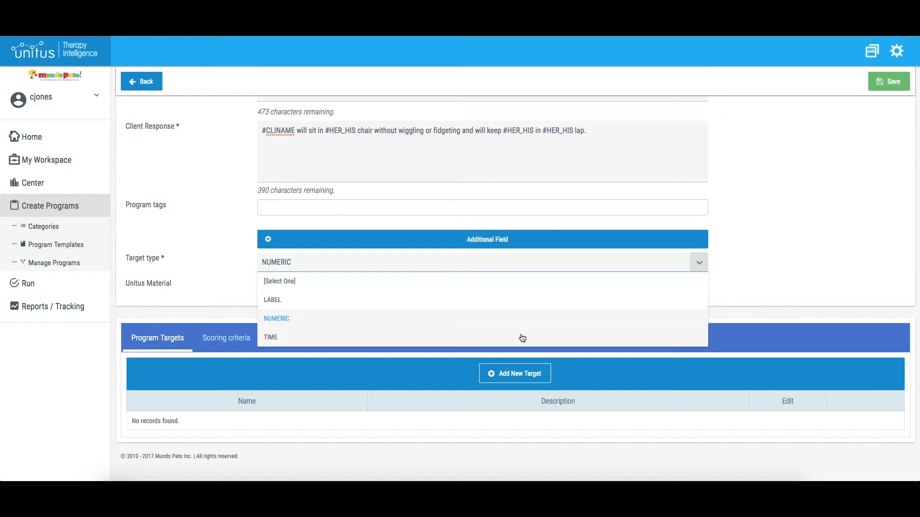
click(270, 336)
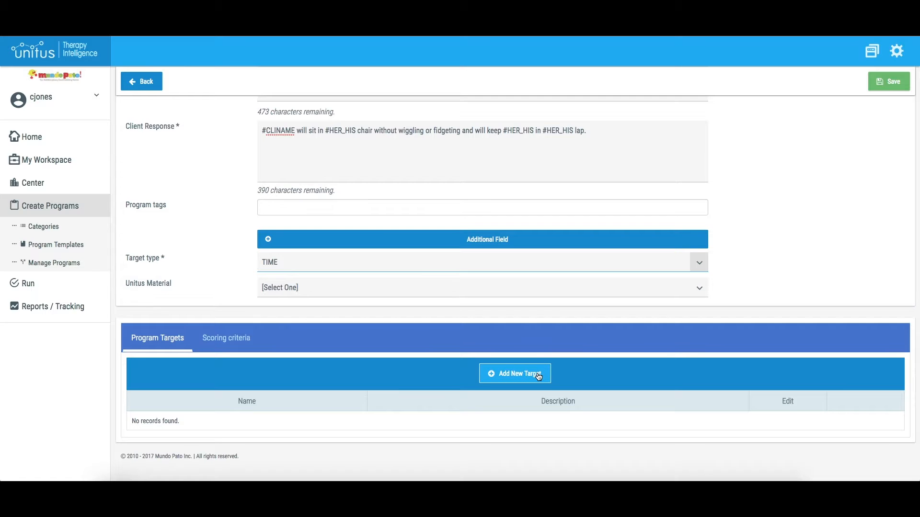
Step: Save a new 2:30 time target described 'This is my description'
click(514, 373)
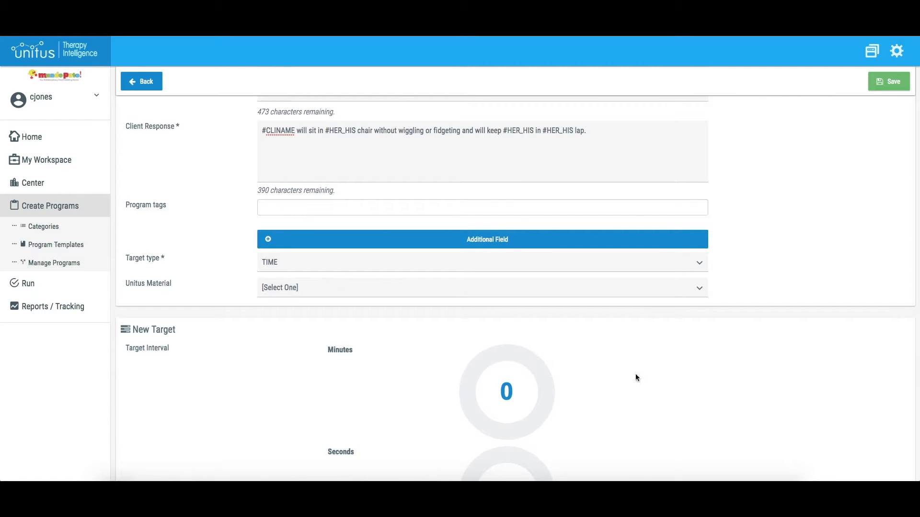
scroll(down, 3)
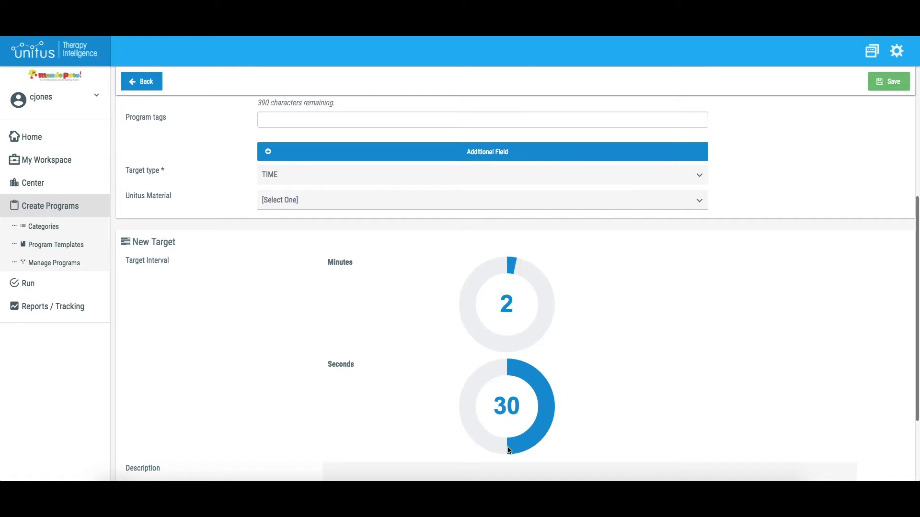
mouse_move(626, 411)
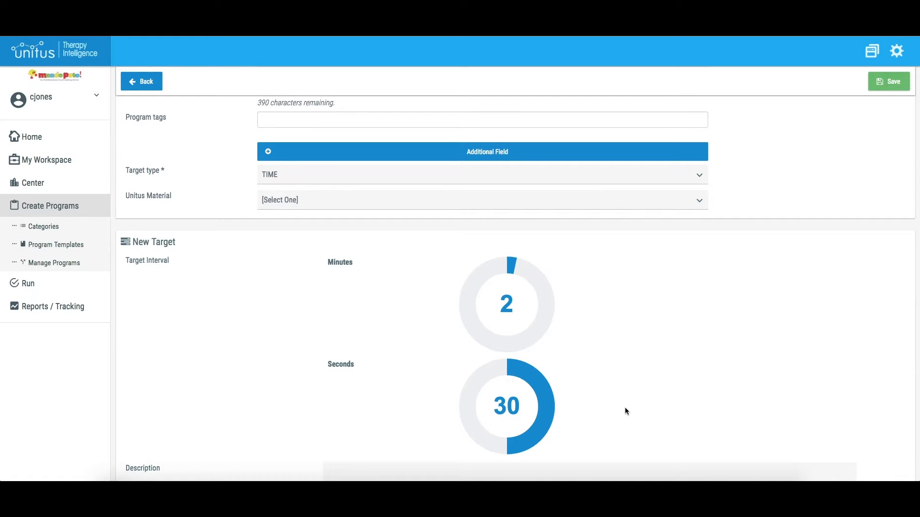
scroll(down, 3)
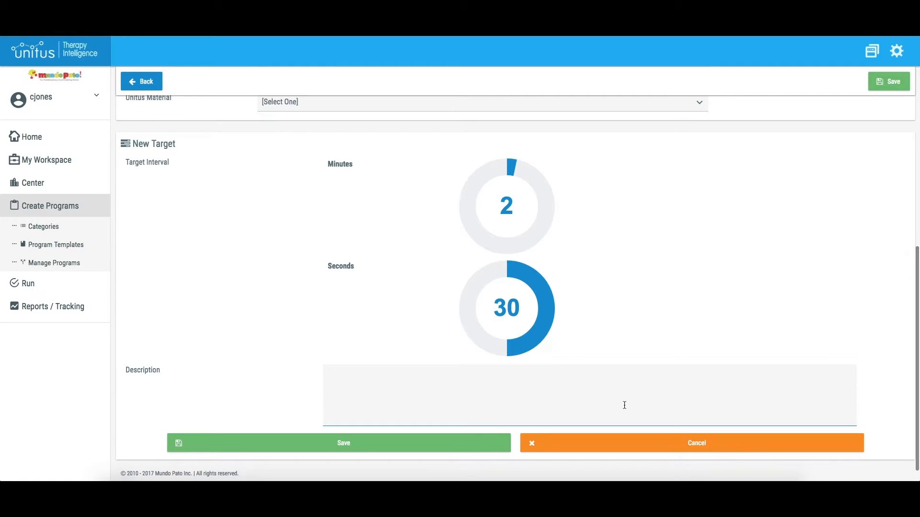
text(This is my descripit)
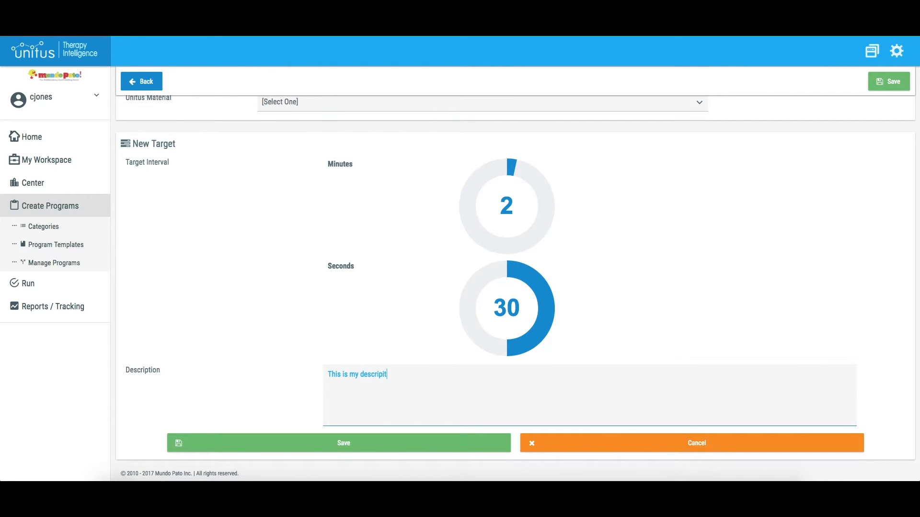
text(ion)
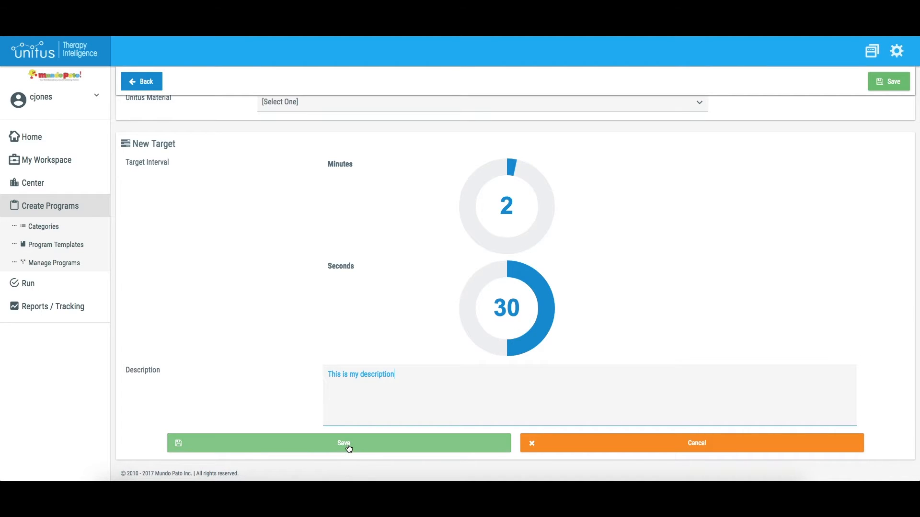
click(339, 442)
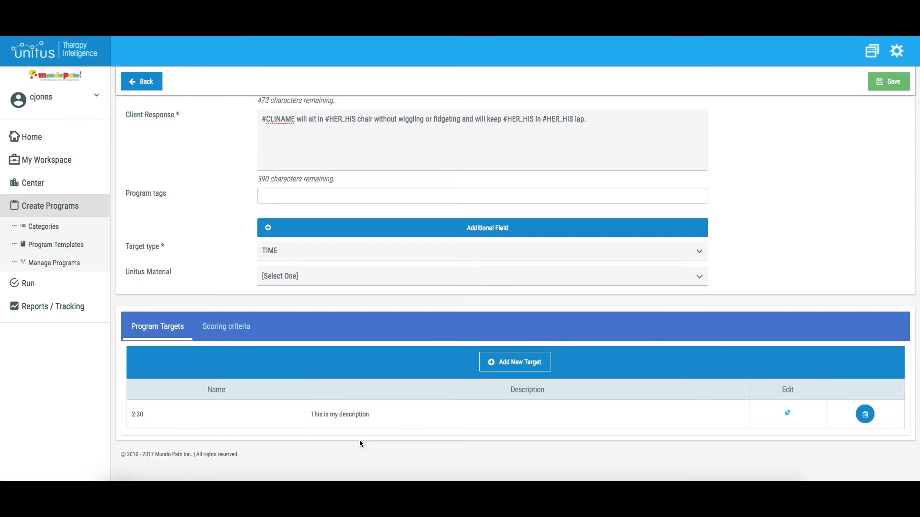
mouse_move(466, 300)
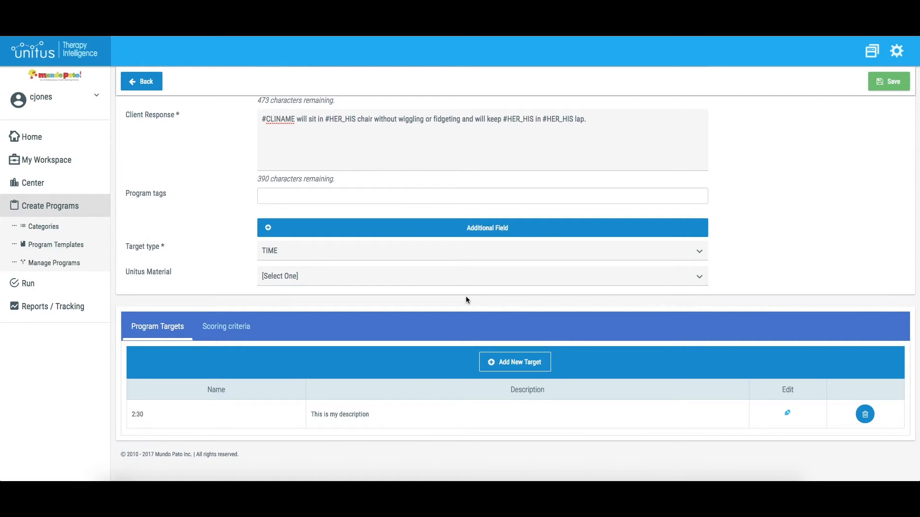
click(482, 250)
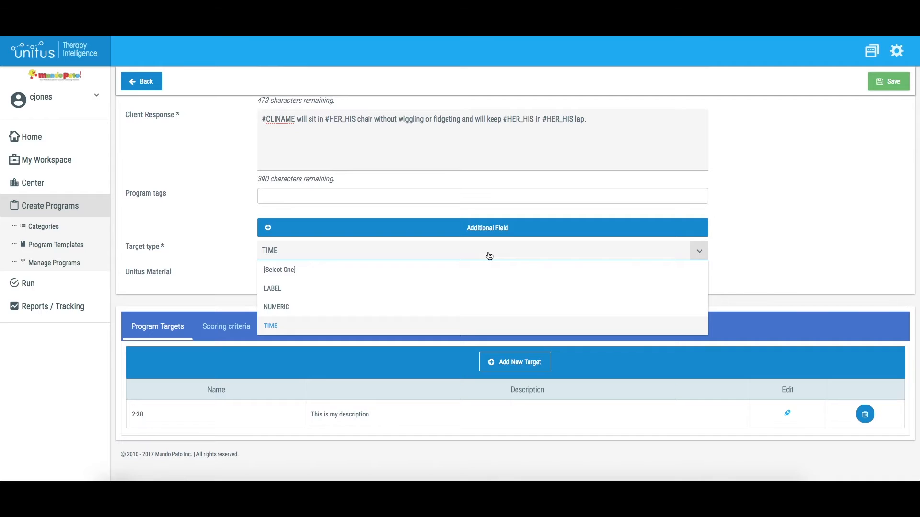
mouse_move(476, 313)
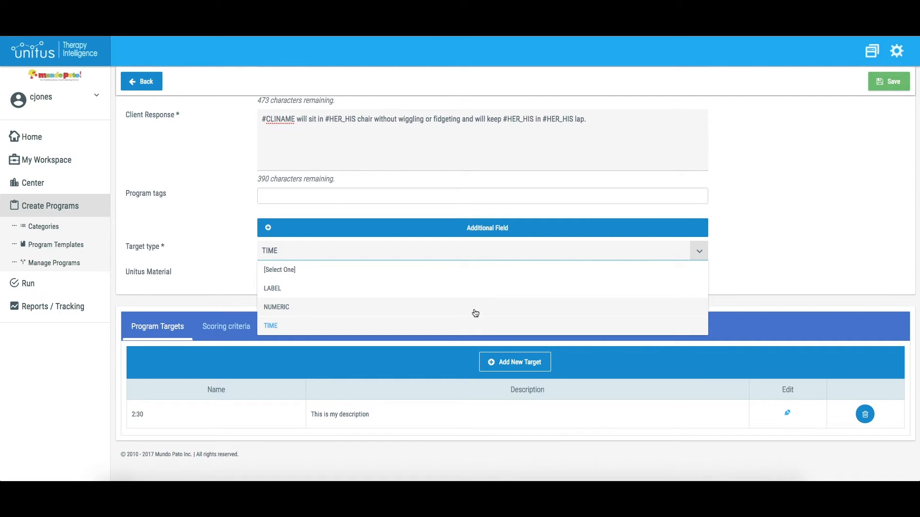
mouse_move(459, 292)
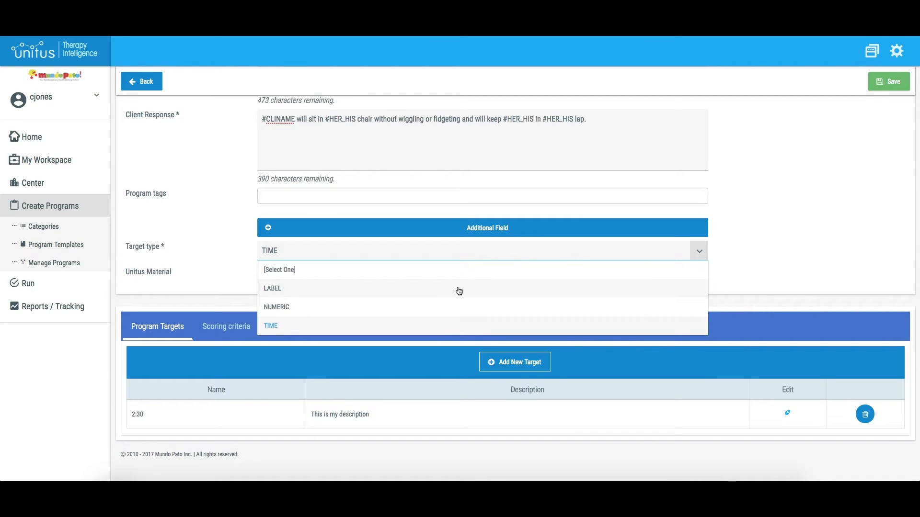
click(271, 288)
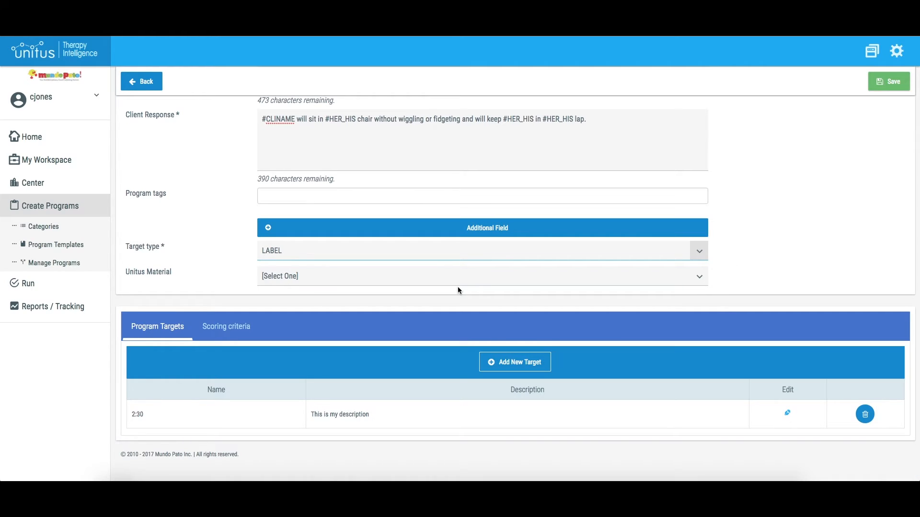
mouse_move(467, 276)
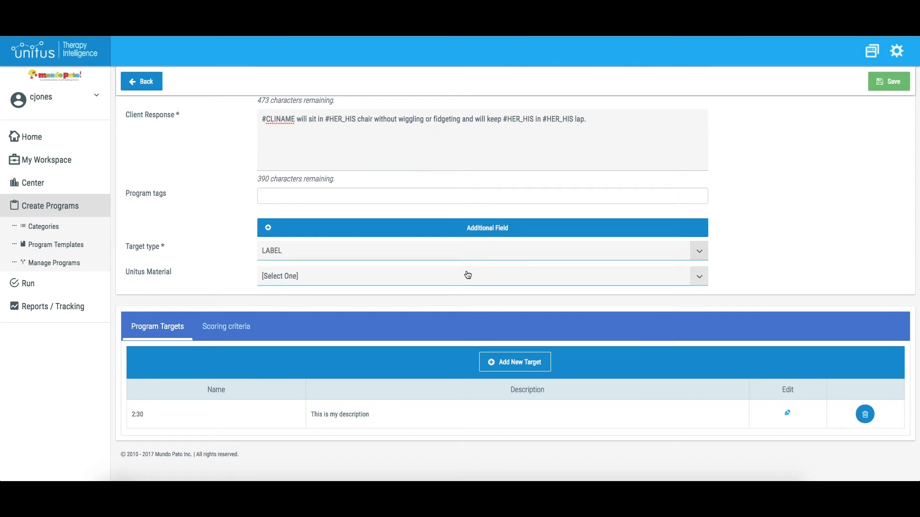
click(481, 250)
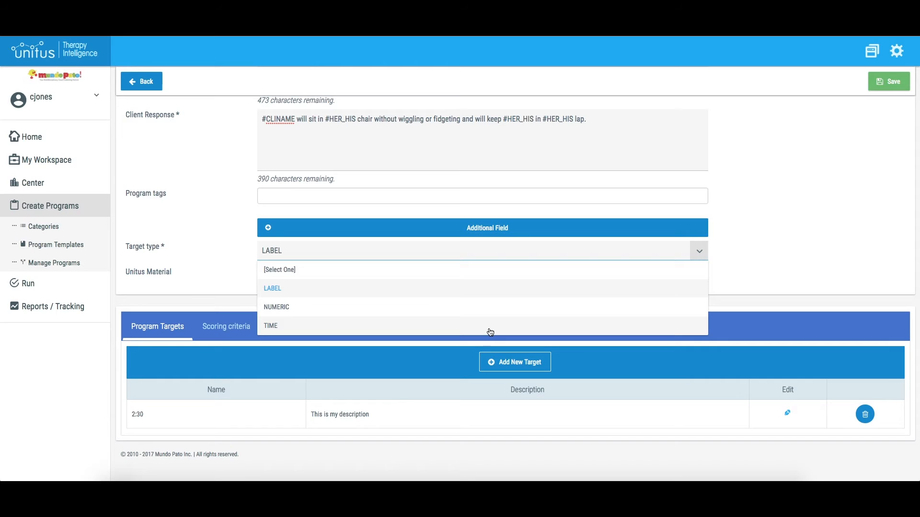
click(270, 326)
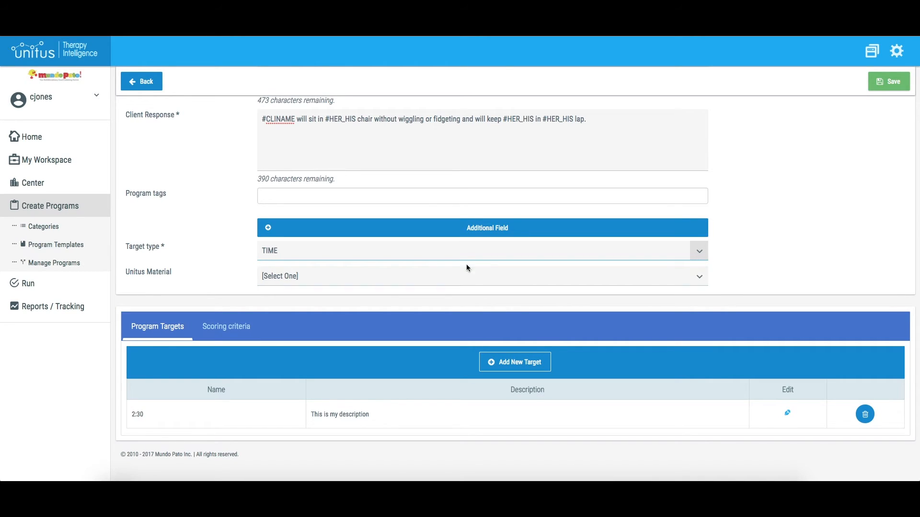
Step: Attempt LABEL type (rejected as incompatible), then delete the 2:30 time target
click(481, 250)
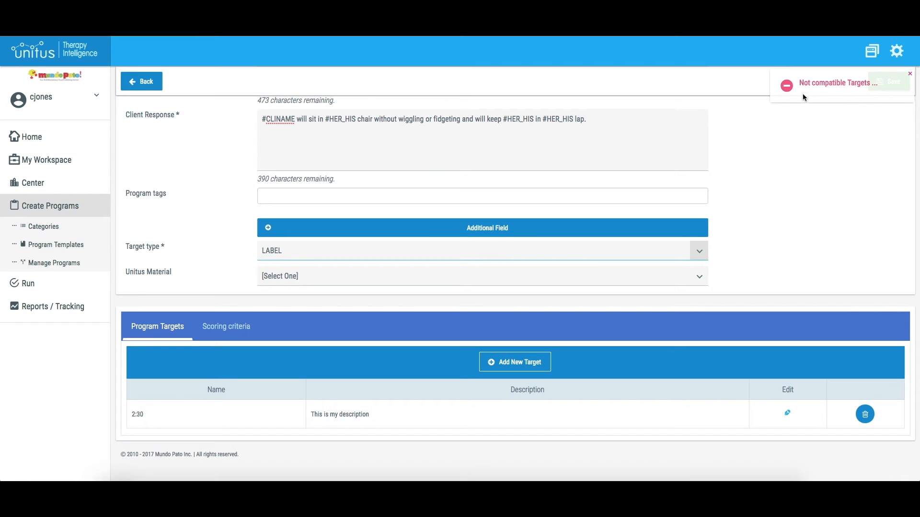
mouse_move(806, 104)
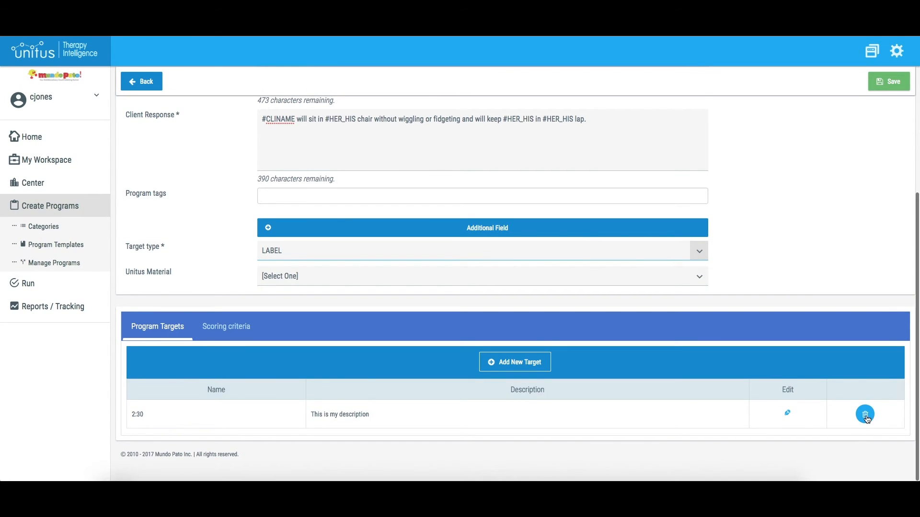
click(864, 414)
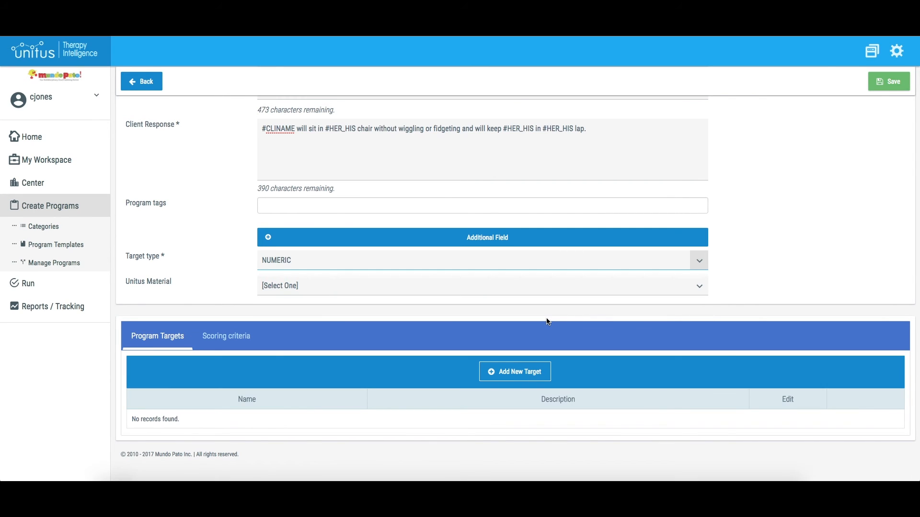
mouse_move(534, 360)
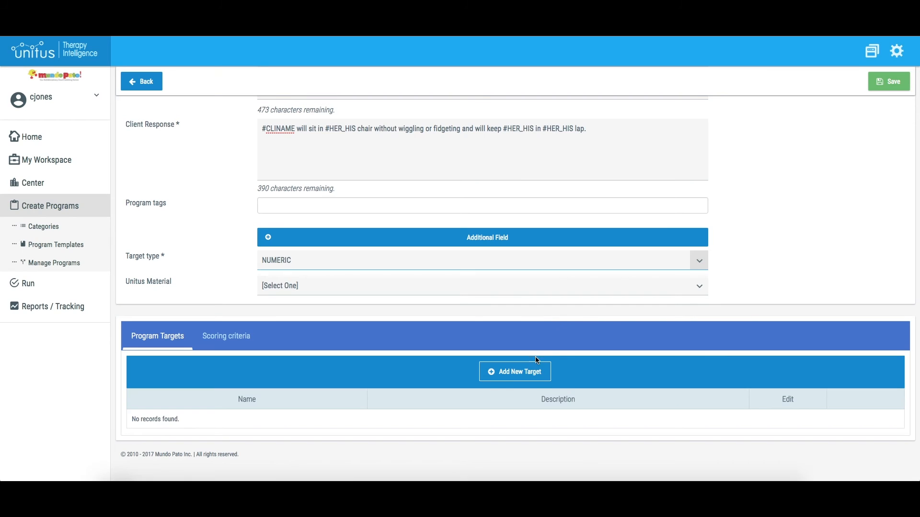
Step: Save a new numeric target with value 4
click(515, 371)
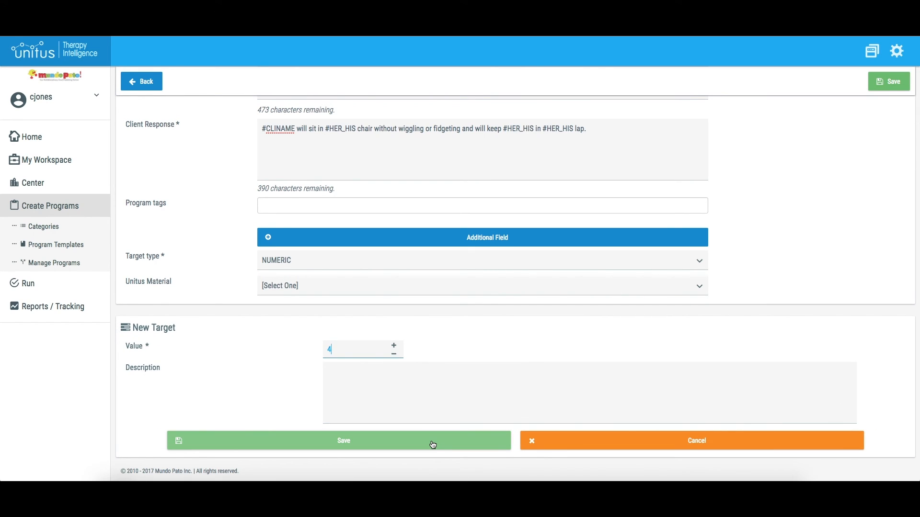
click(343, 440)
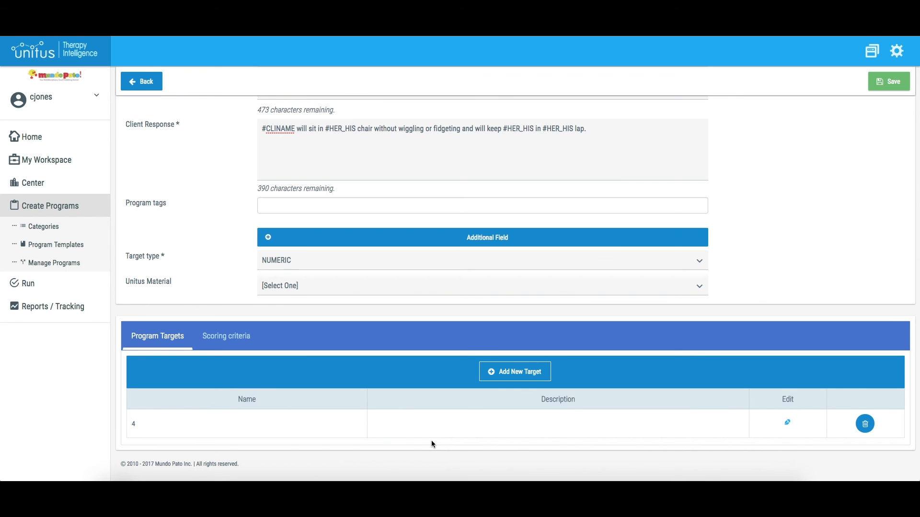